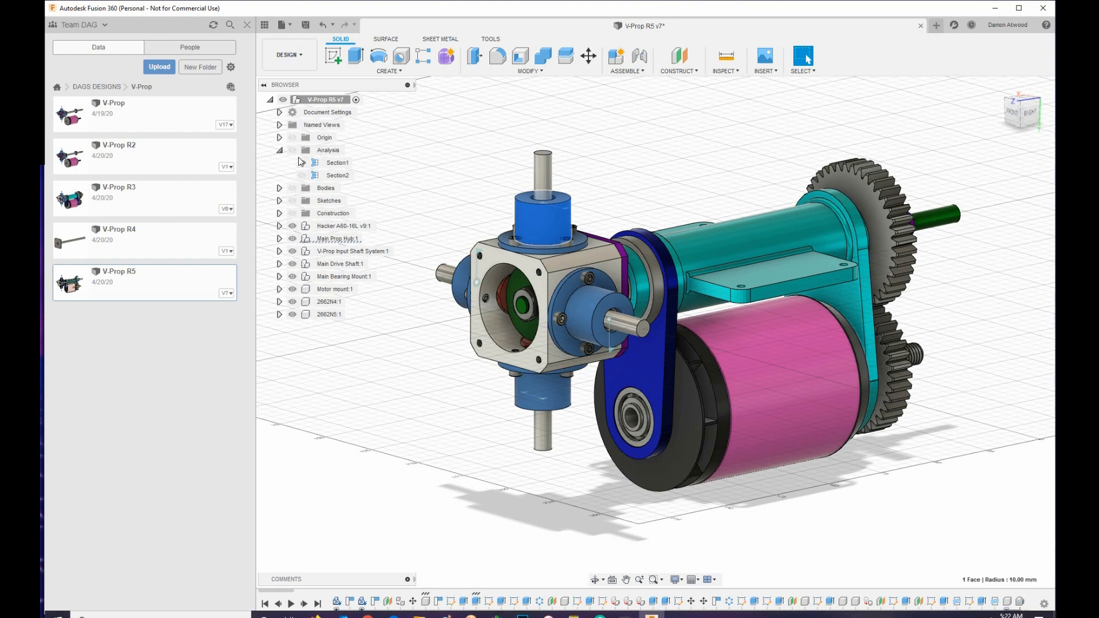
- Turn on the Section1 analysis cutting through the gearbox, shafts and bearings, and zoom in
click(292, 161)
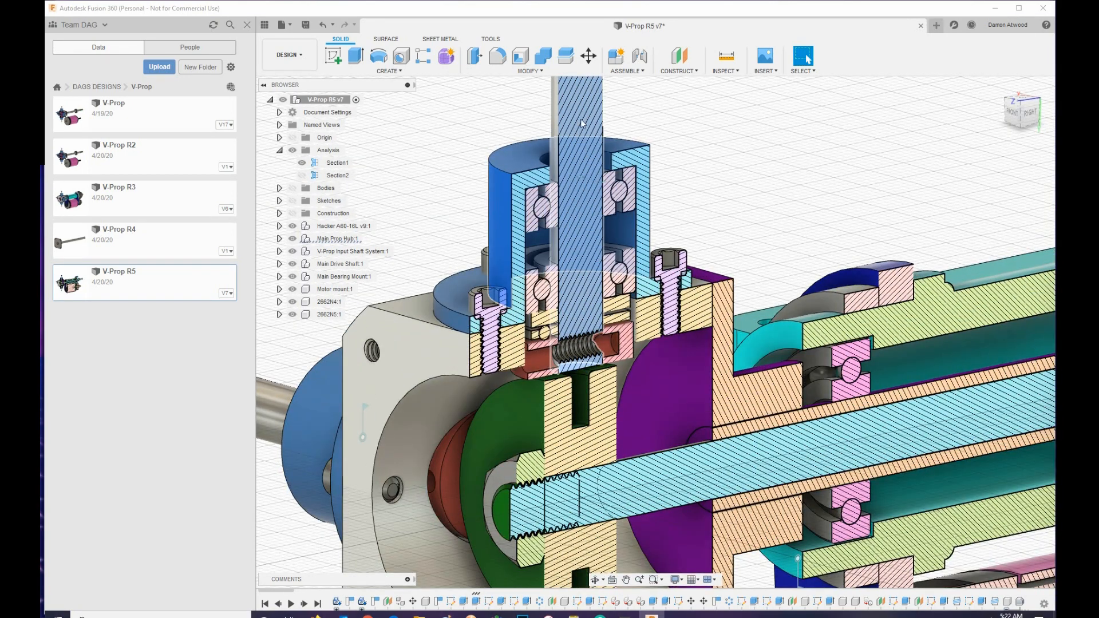
mouse_move(582, 146)
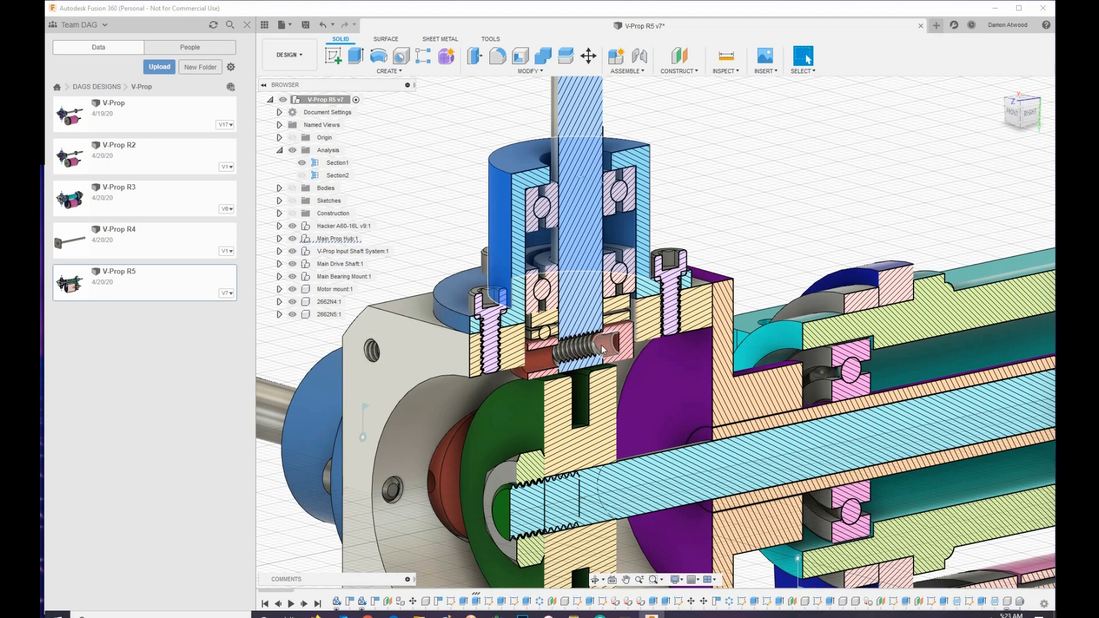
click(607, 349)
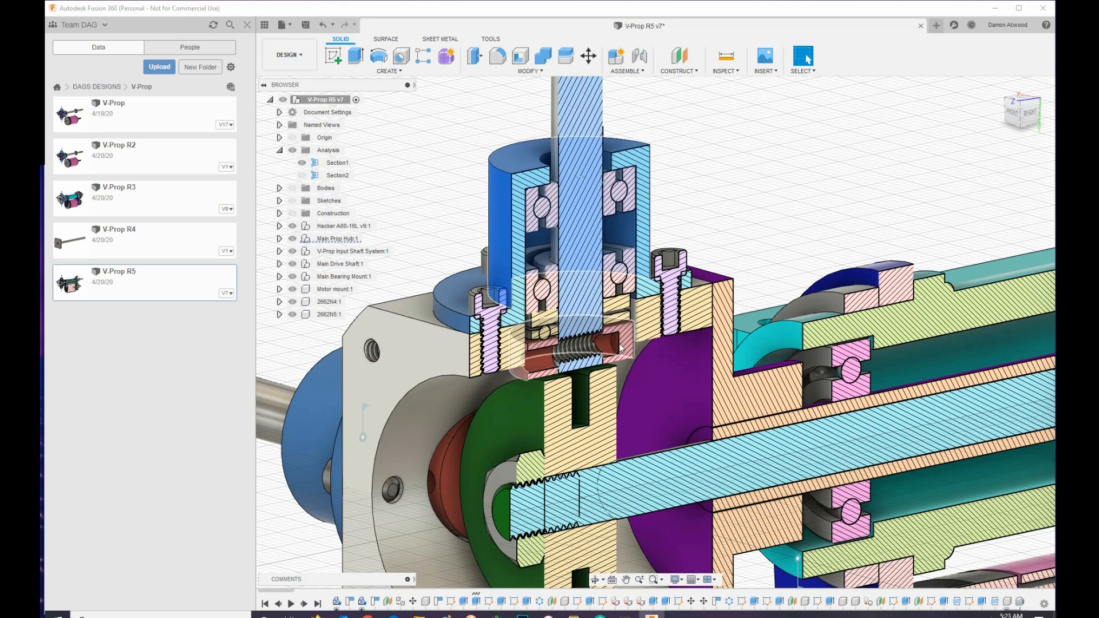
click(578, 238)
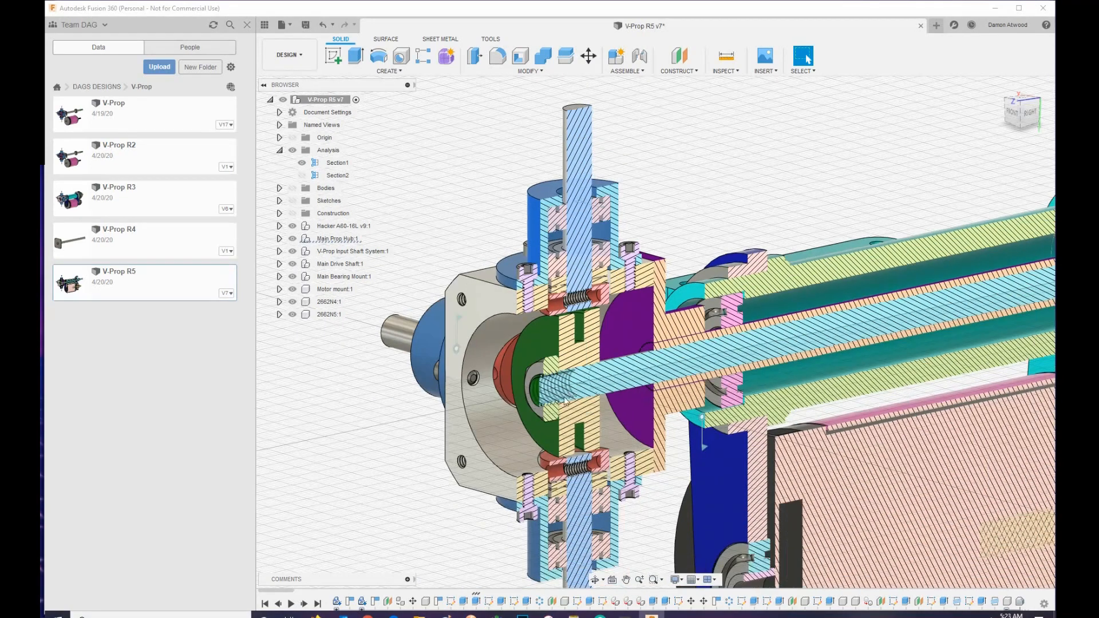
- Hide Section1 and activate Section2, exposing the hub's four radial blade shafts and bearings
click(337, 174)
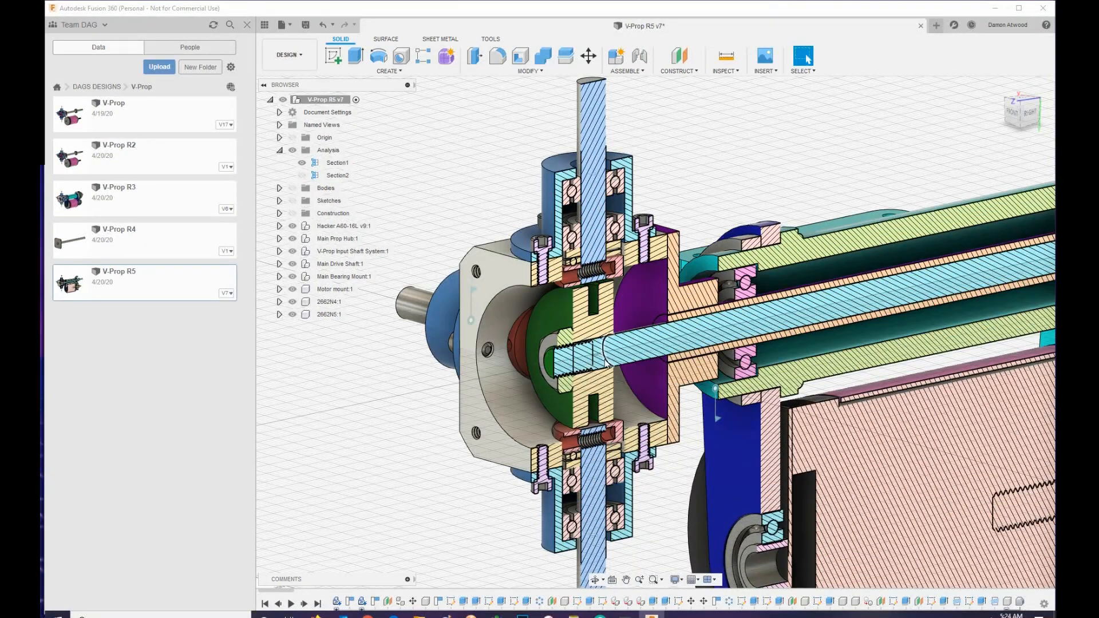
click(631, 348)
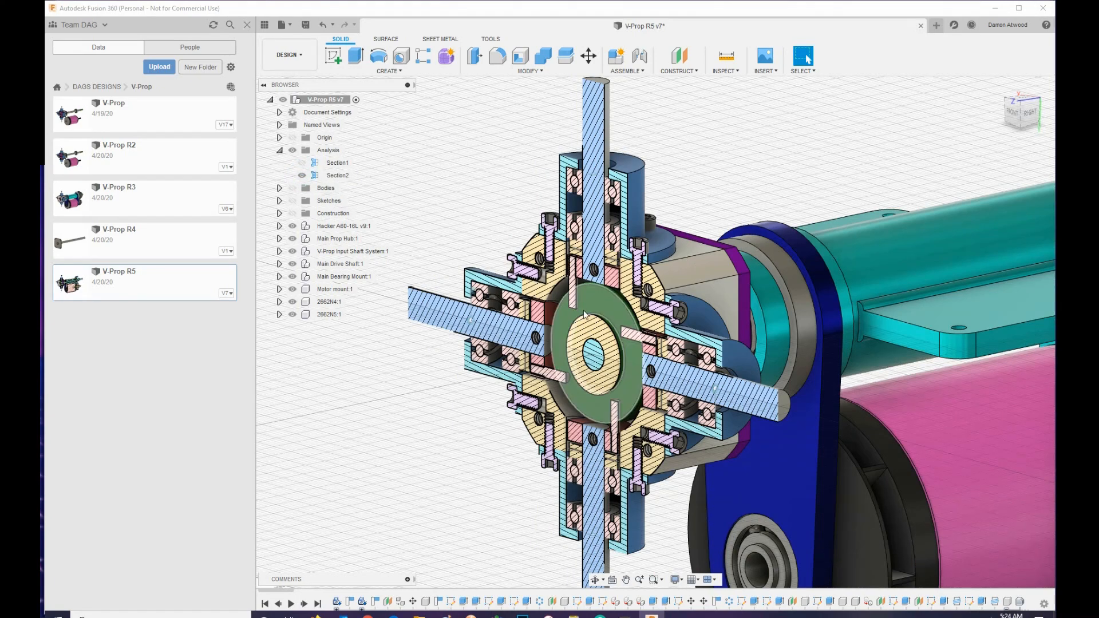
- Turn off the Section2 analysis so the V-Prop R5 assembly appears whole and uncut
click(585, 316)
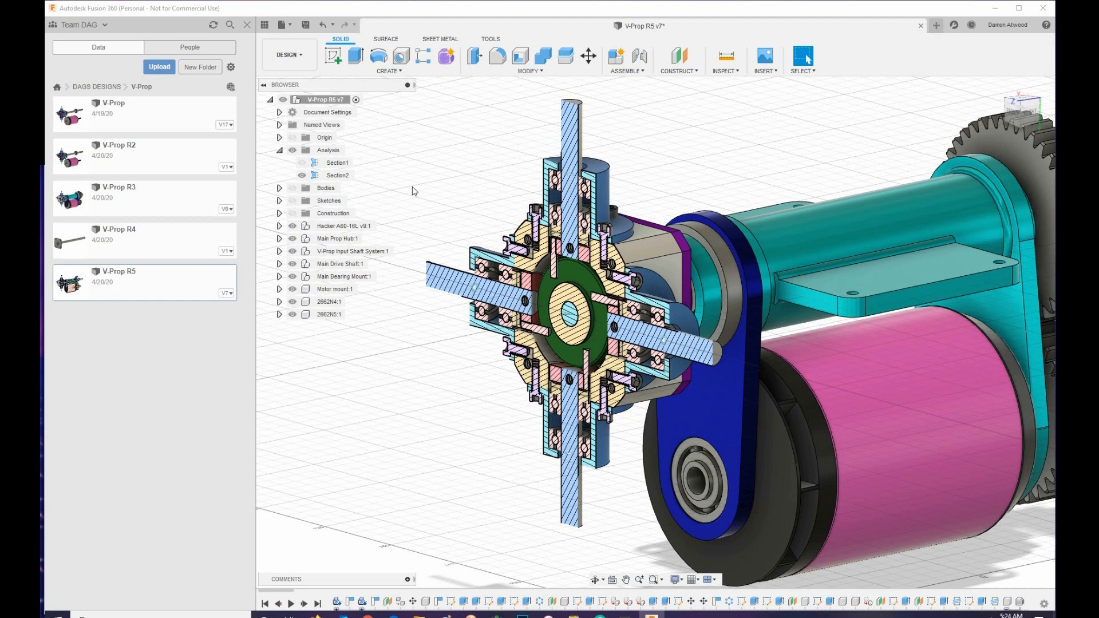
click(337, 163)
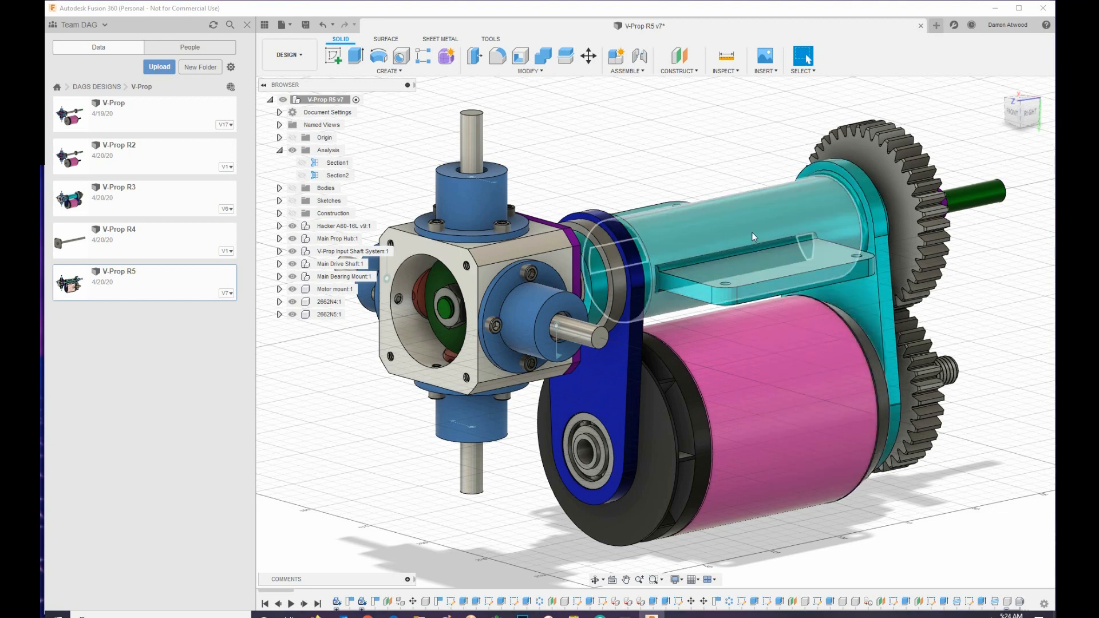
click(336, 238)
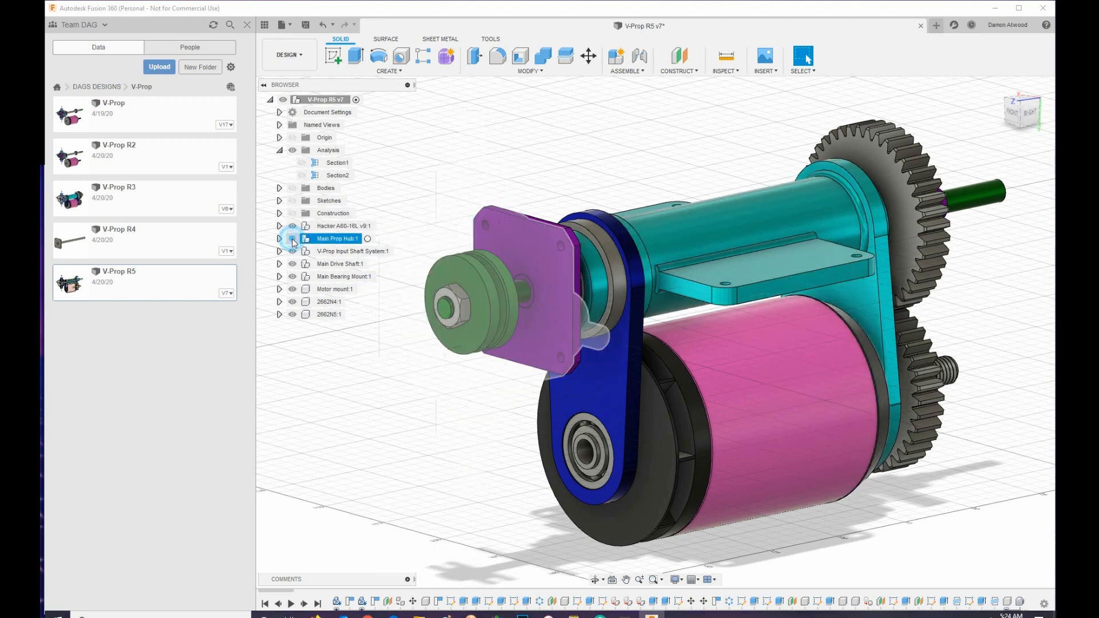
click(344, 225)
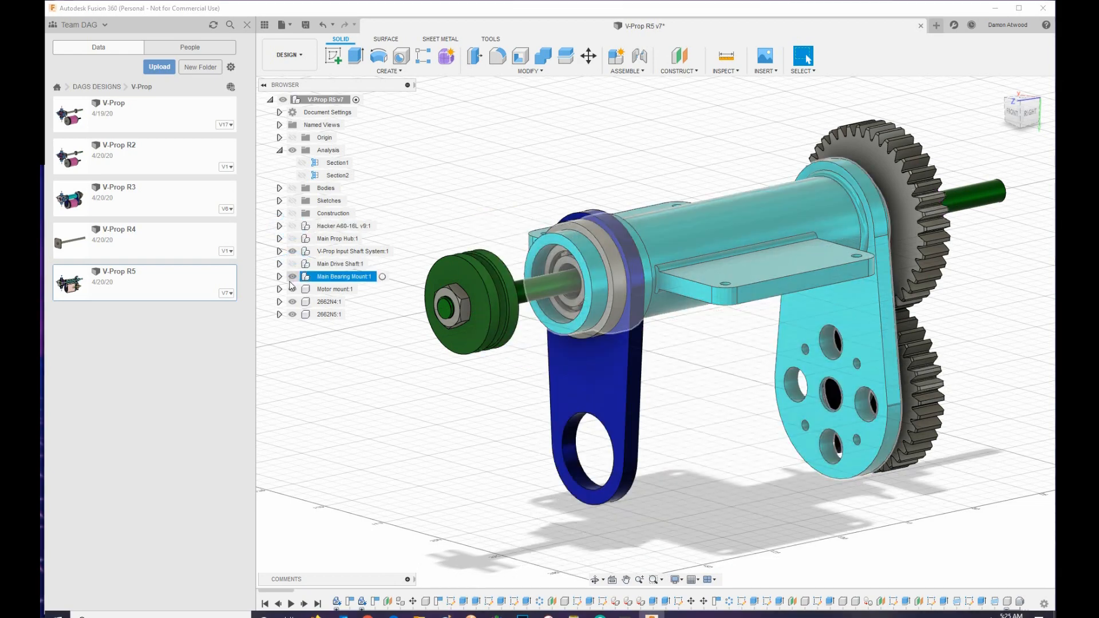
click(352, 251)
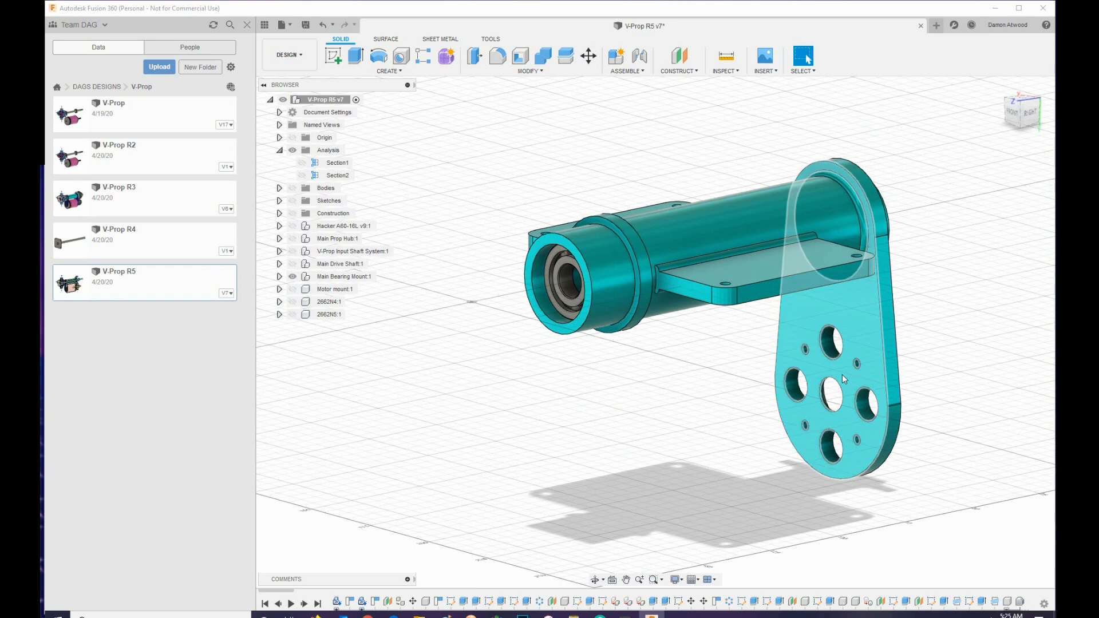
mouse_move(875, 348)
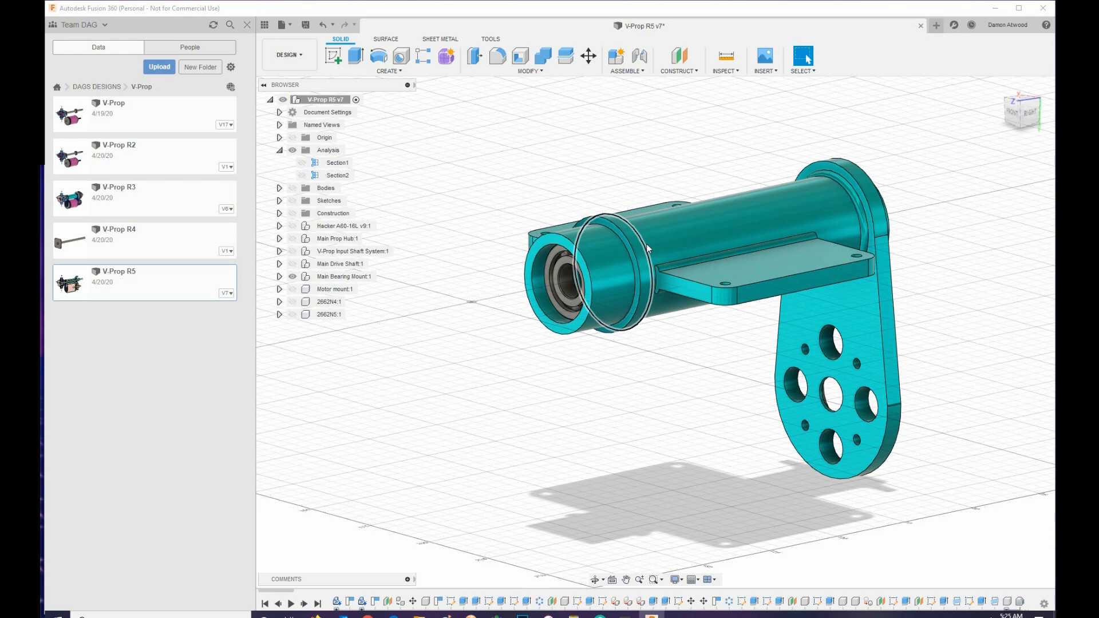
click(292, 263)
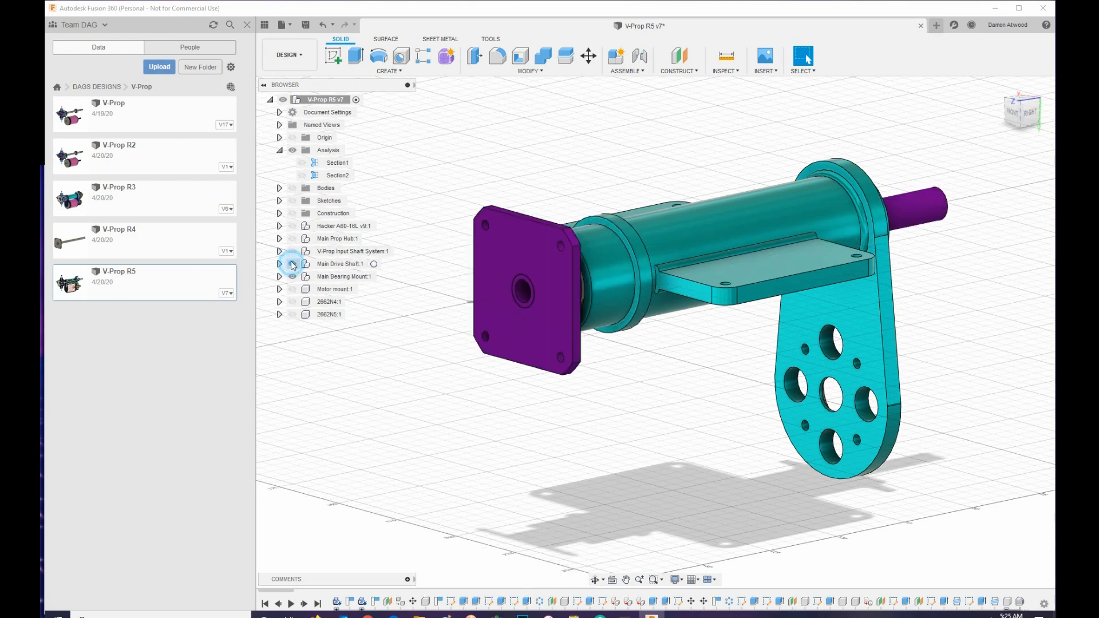
click(336, 239)
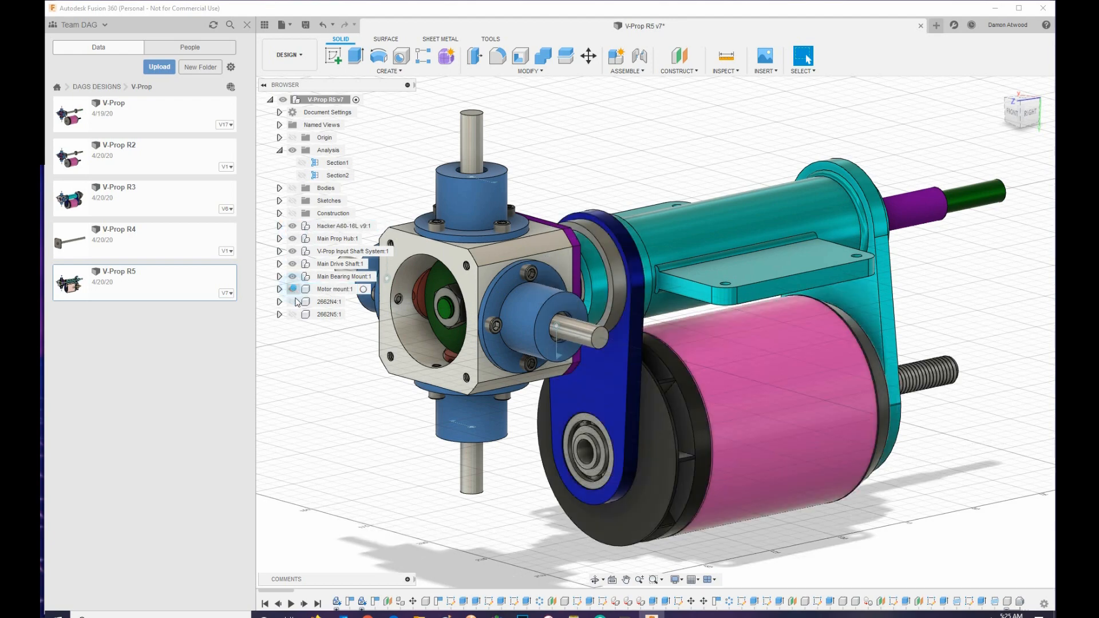
- Orbit to the gear end of the assembly, showing the two meshing spur gears on the shafts
click(292, 288)
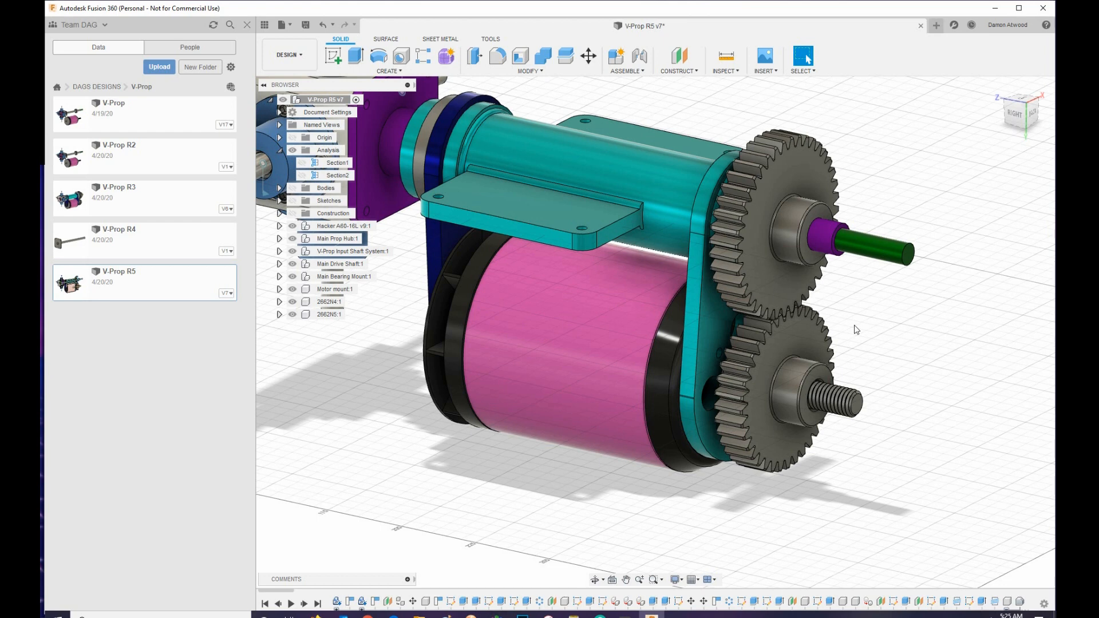
mouse_move(792, 323)
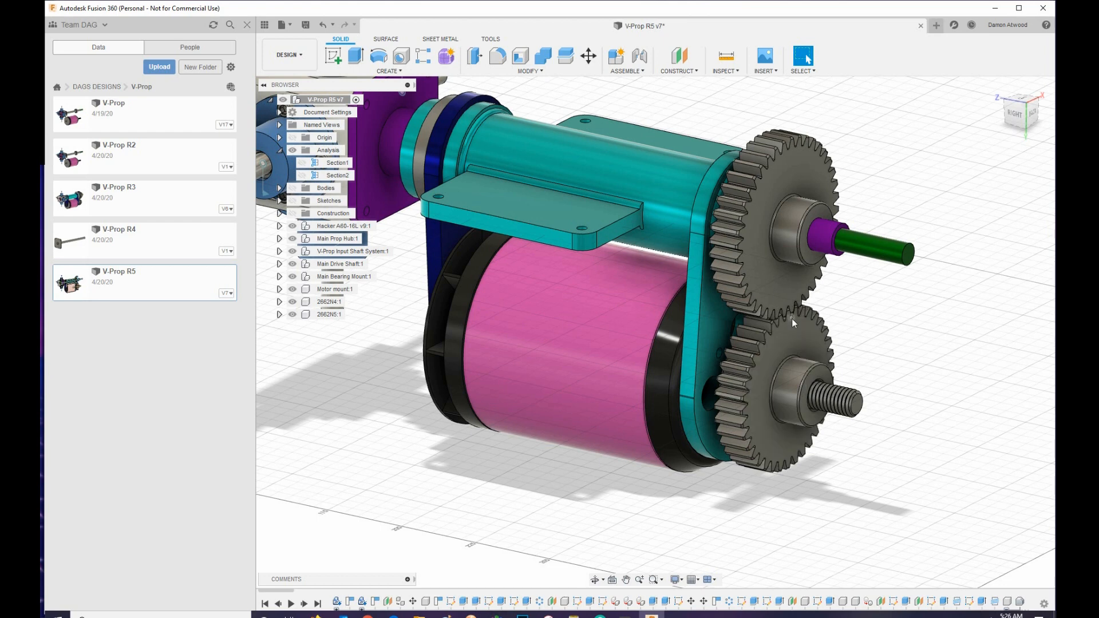
mouse_move(848, 309)
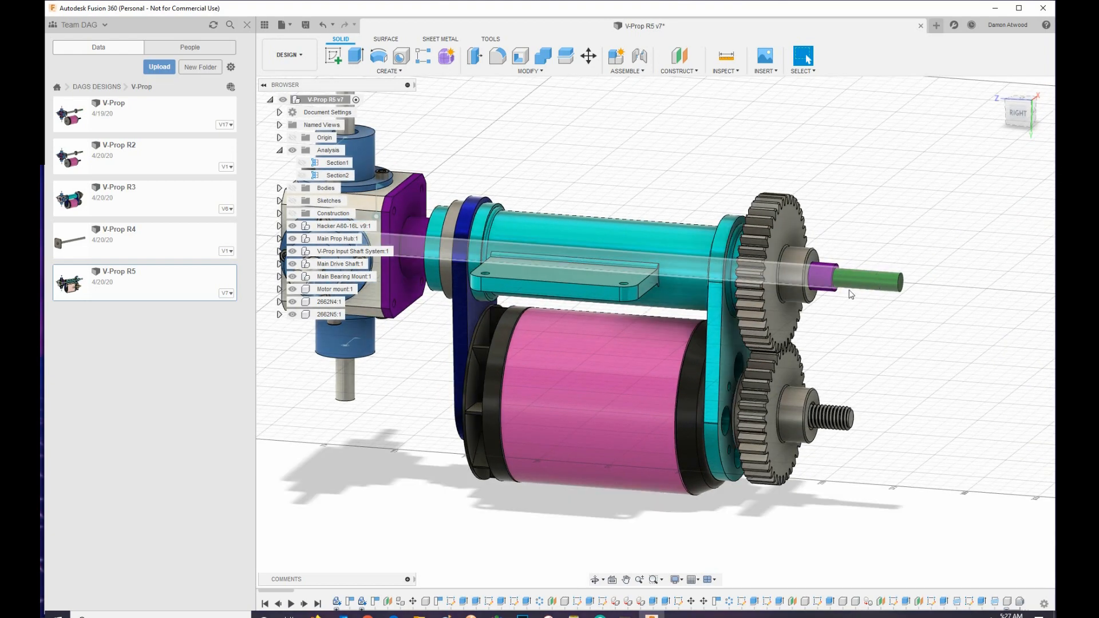
mouse_move(866, 282)
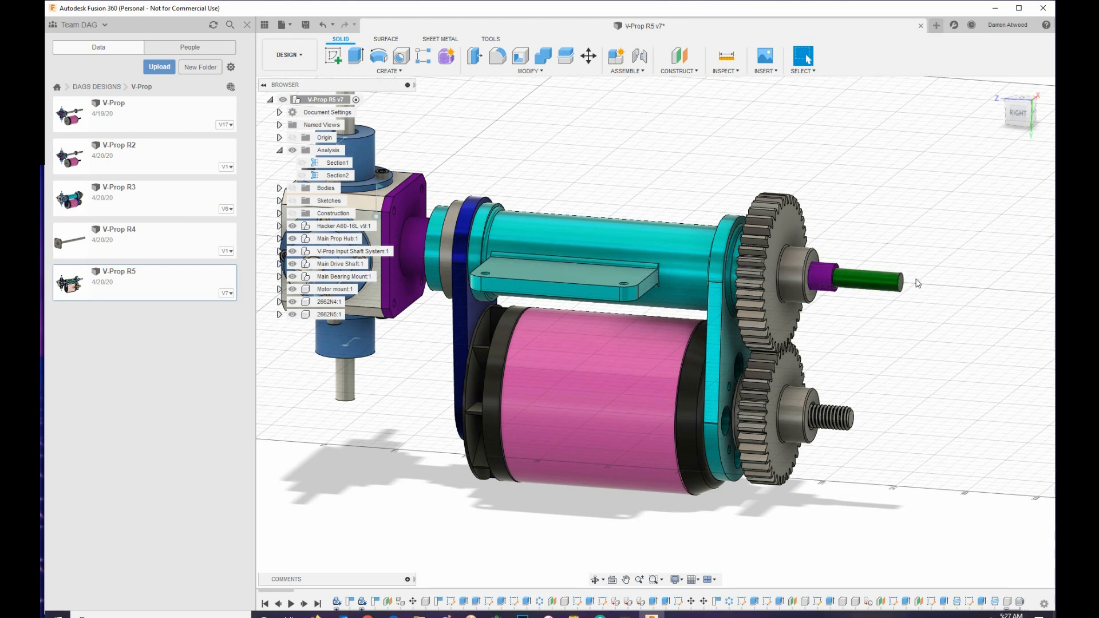
mouse_move(968, 292)
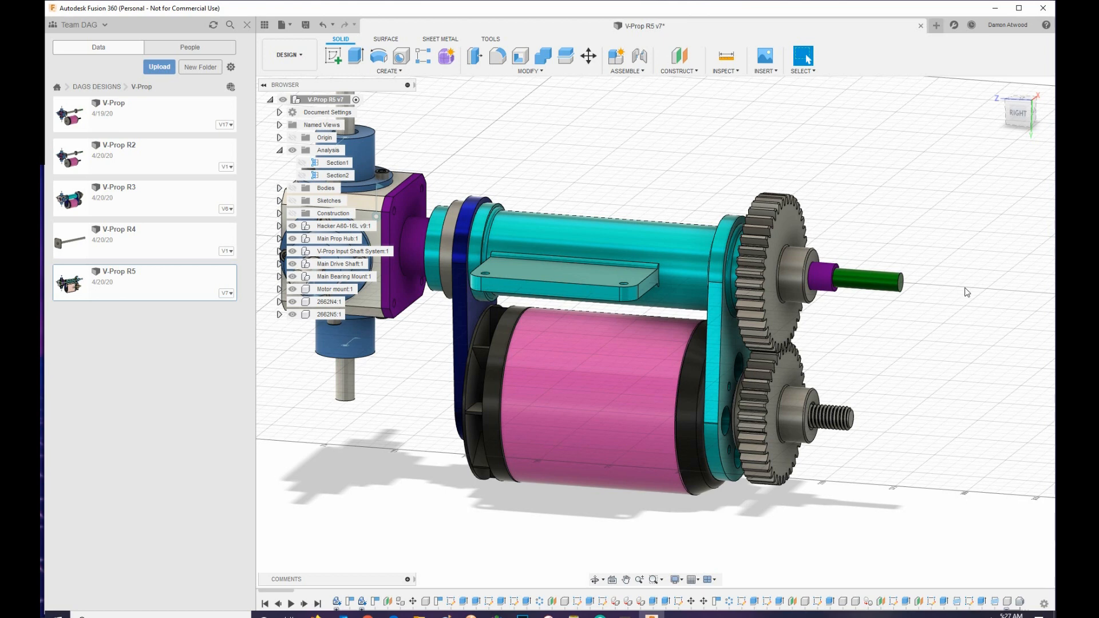
mouse_move(908, 274)
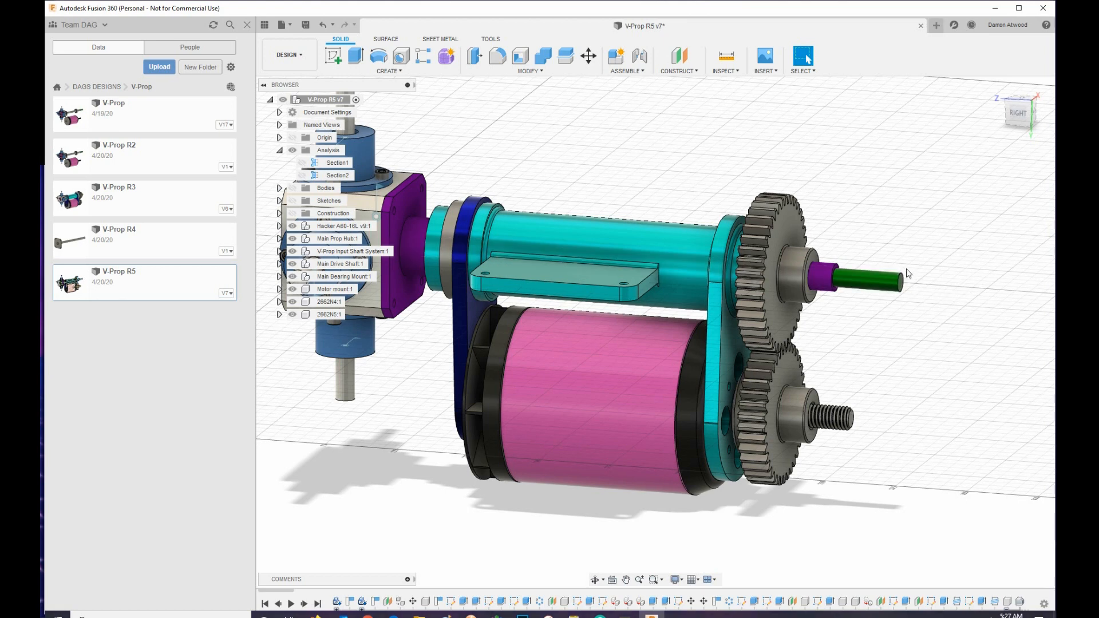
mouse_move(907, 289)
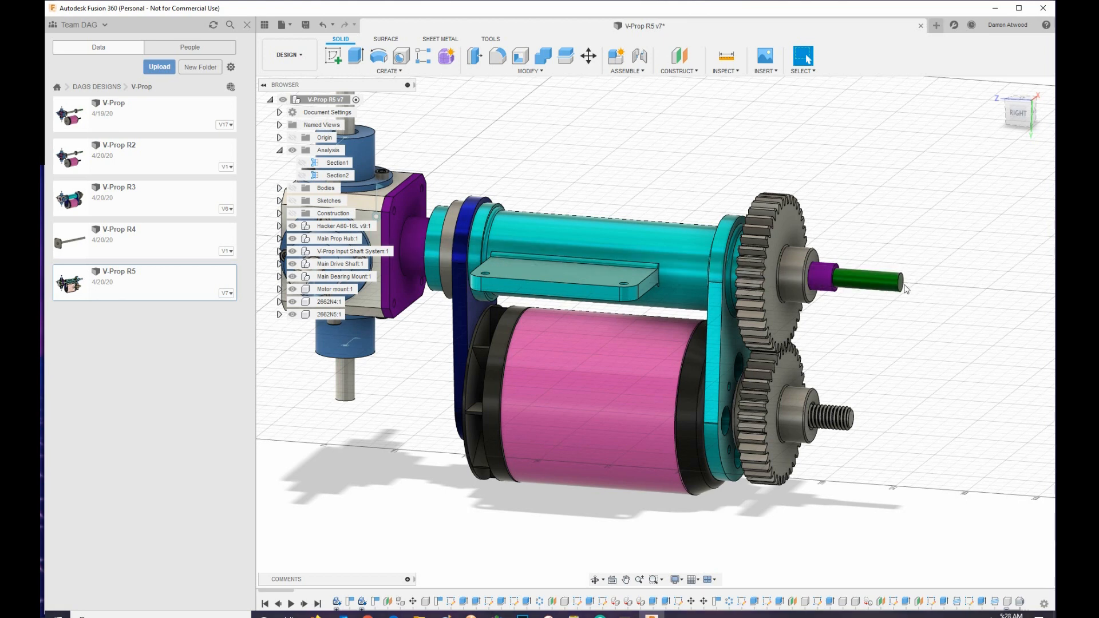
mouse_move(939, 292)
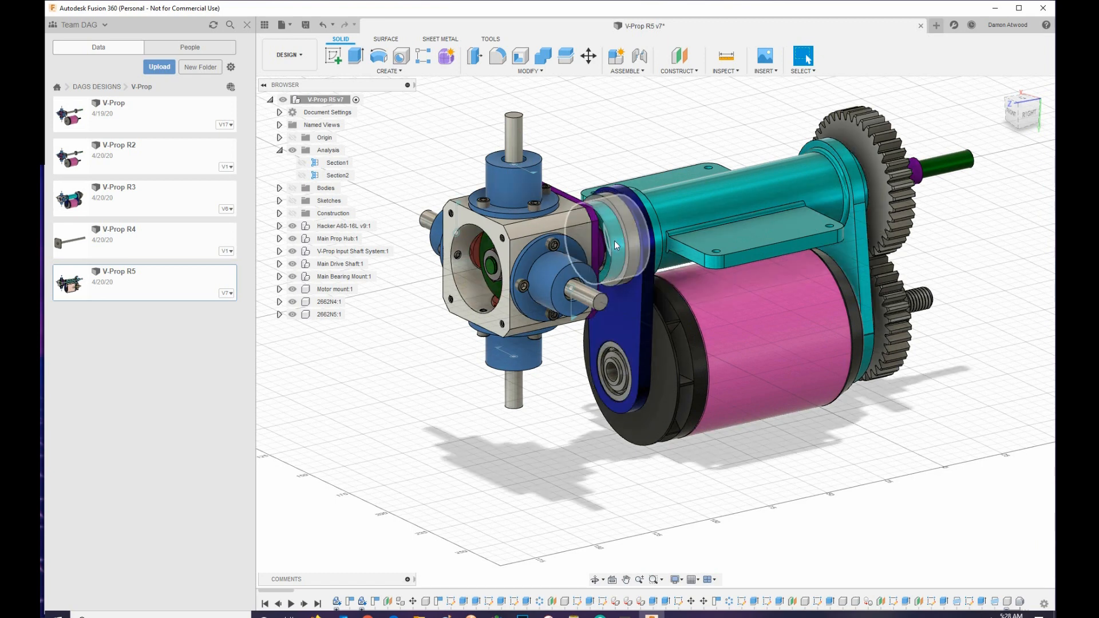
- Expand Motor mount:1 and its Bodies folder in the Browser, listing Body2 and Body5
click(613, 242)
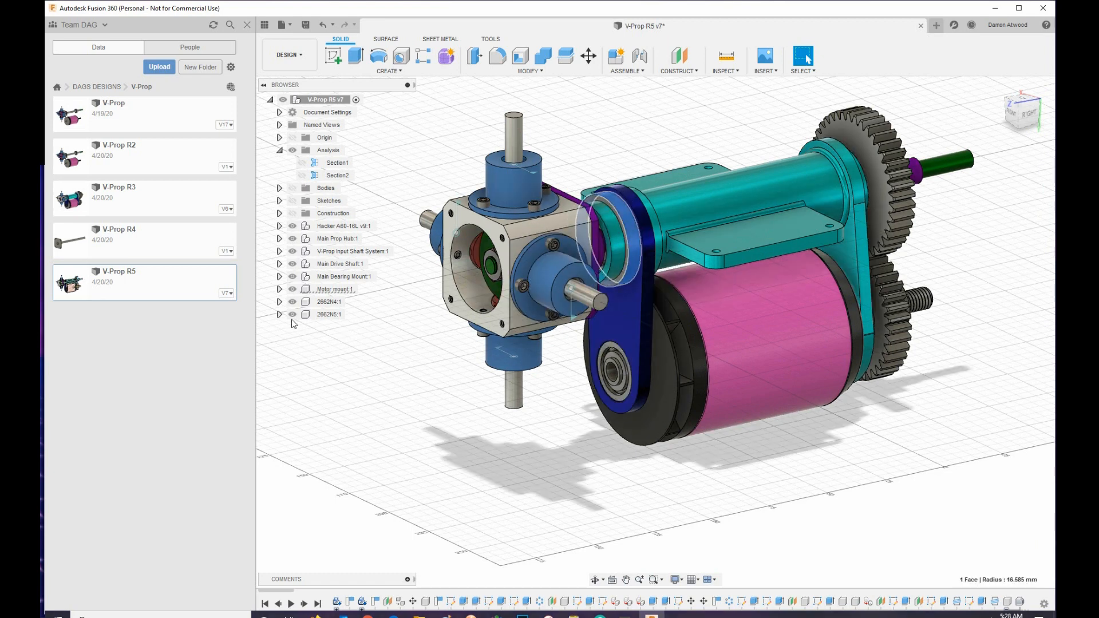
click(280, 289)
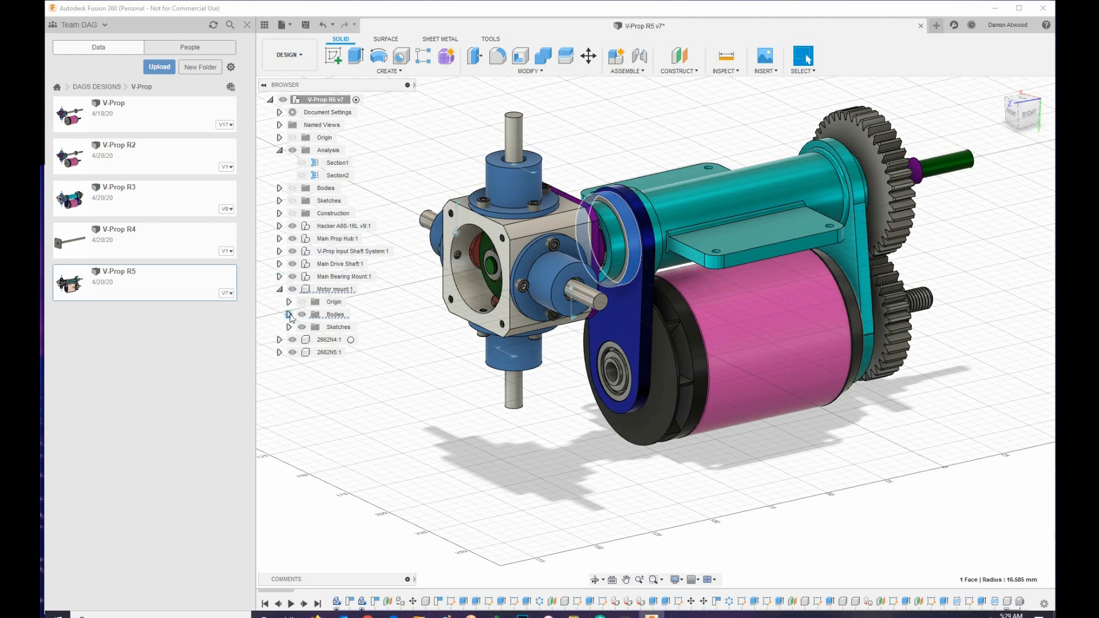
click(288, 314)
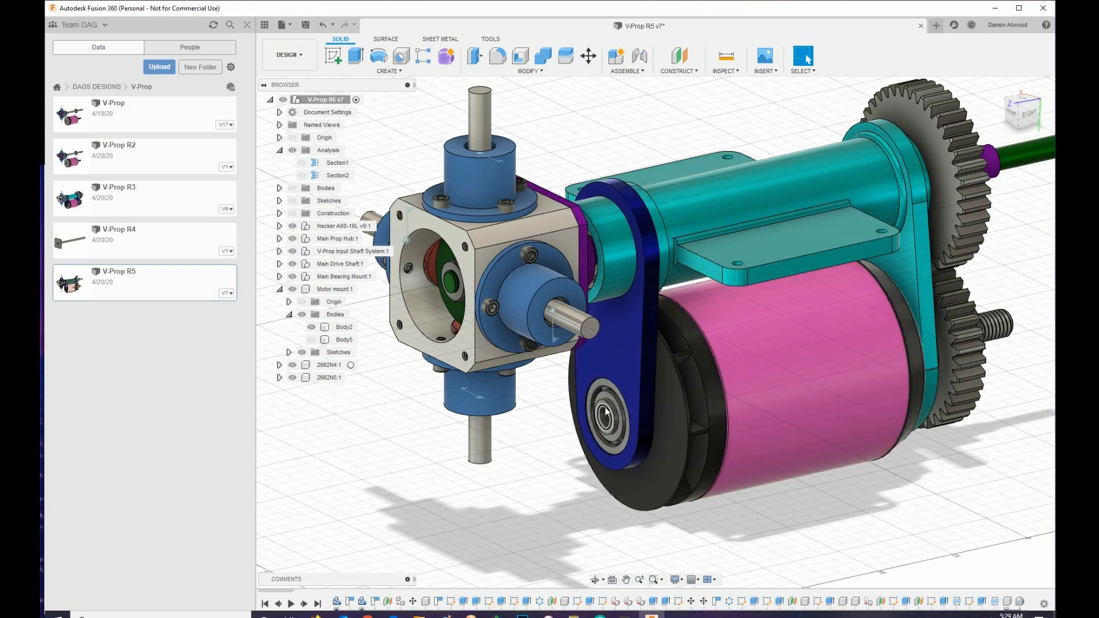
mouse_move(604, 414)
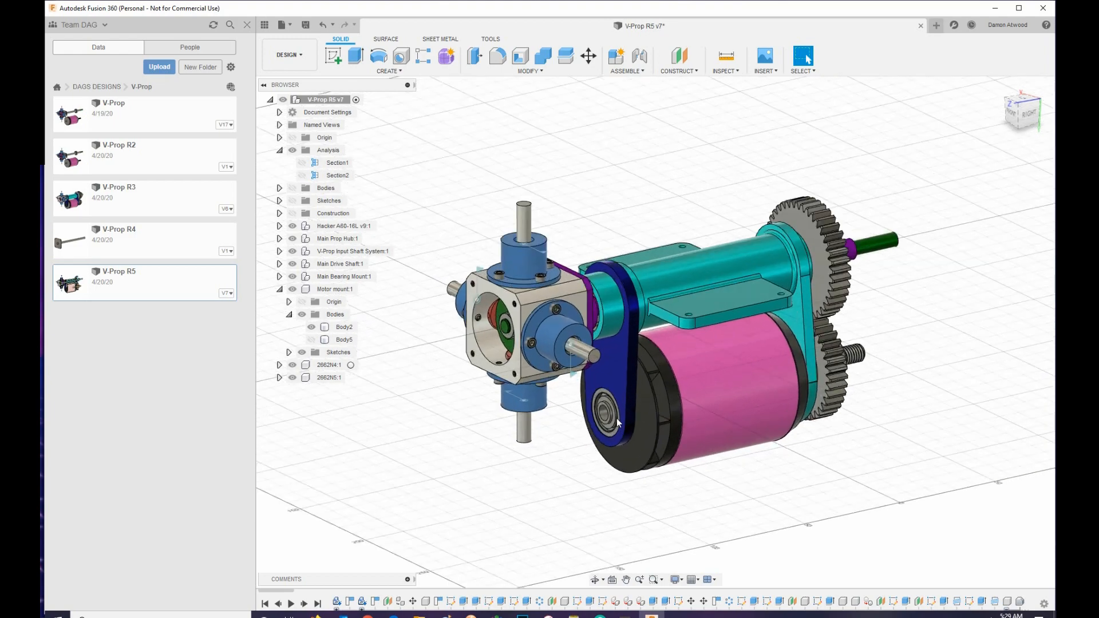
- Zoom in so the gearbox, motor and bearing mount fill the canvas
click(345, 339)
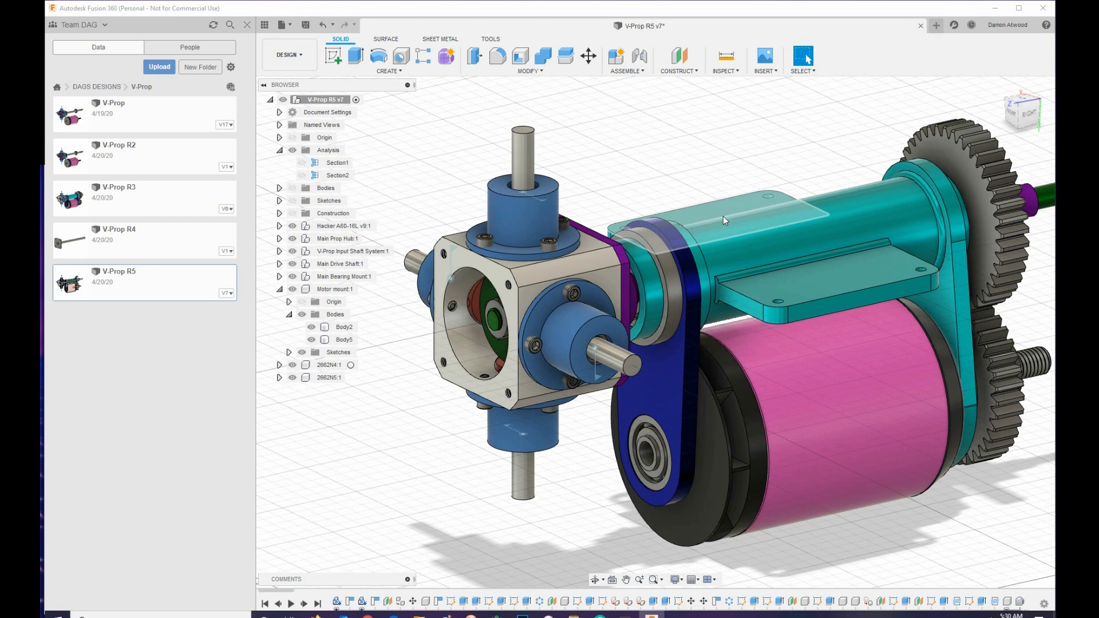
mouse_move(793, 144)
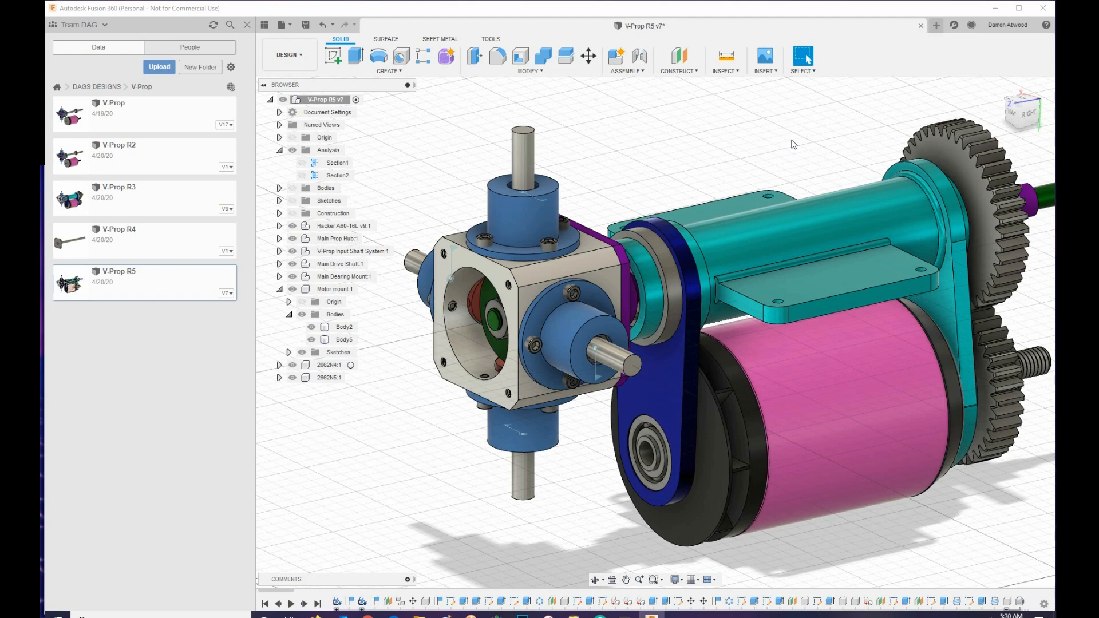
mouse_move(699, 230)
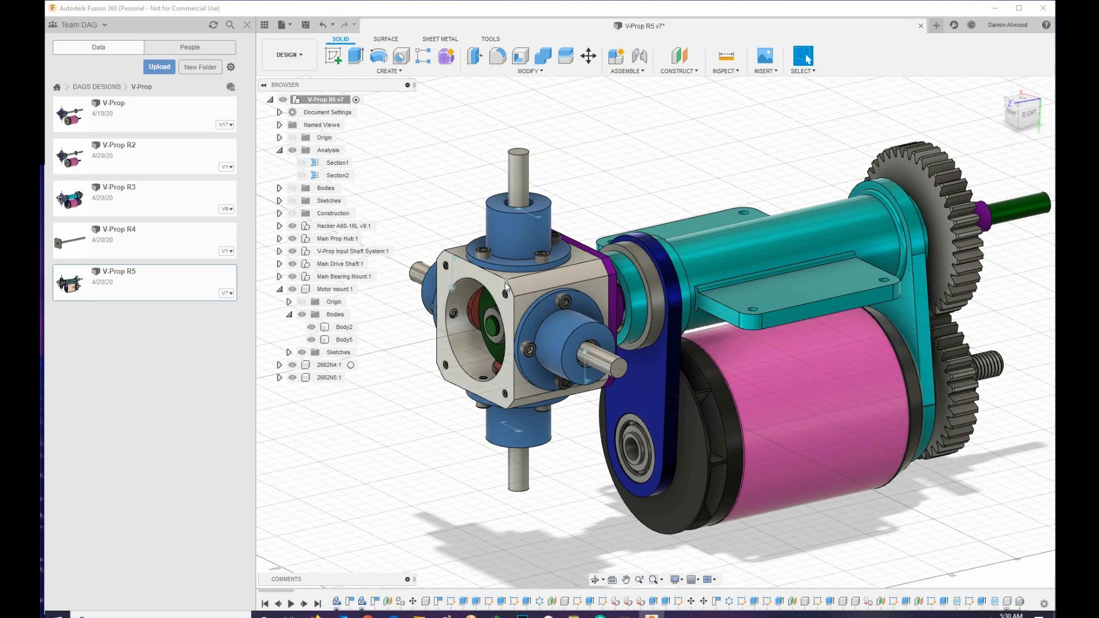
mouse_move(515, 285)
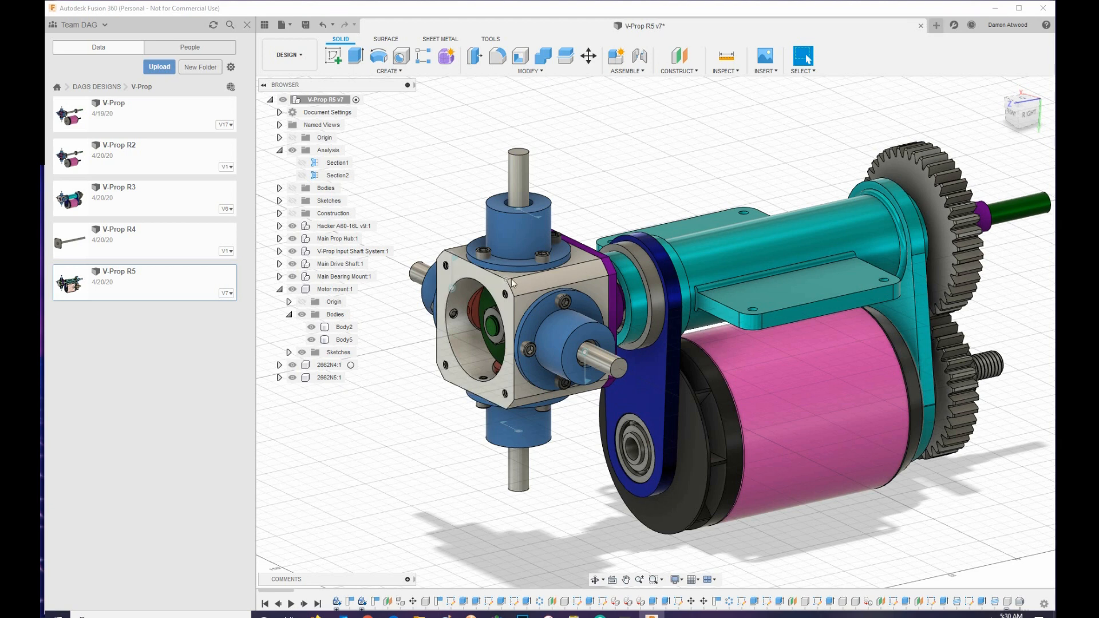